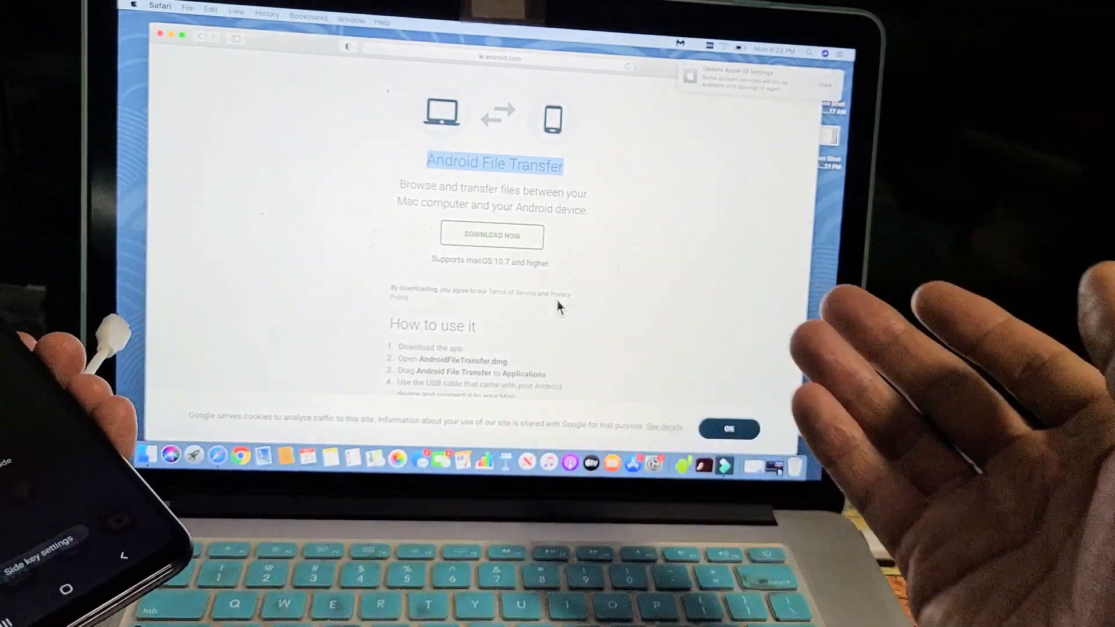
- Download Android File Transfer so the SM-A115M phone storage appears on the Mac
{"action": "left_click", "coordinate": [732, 428]}
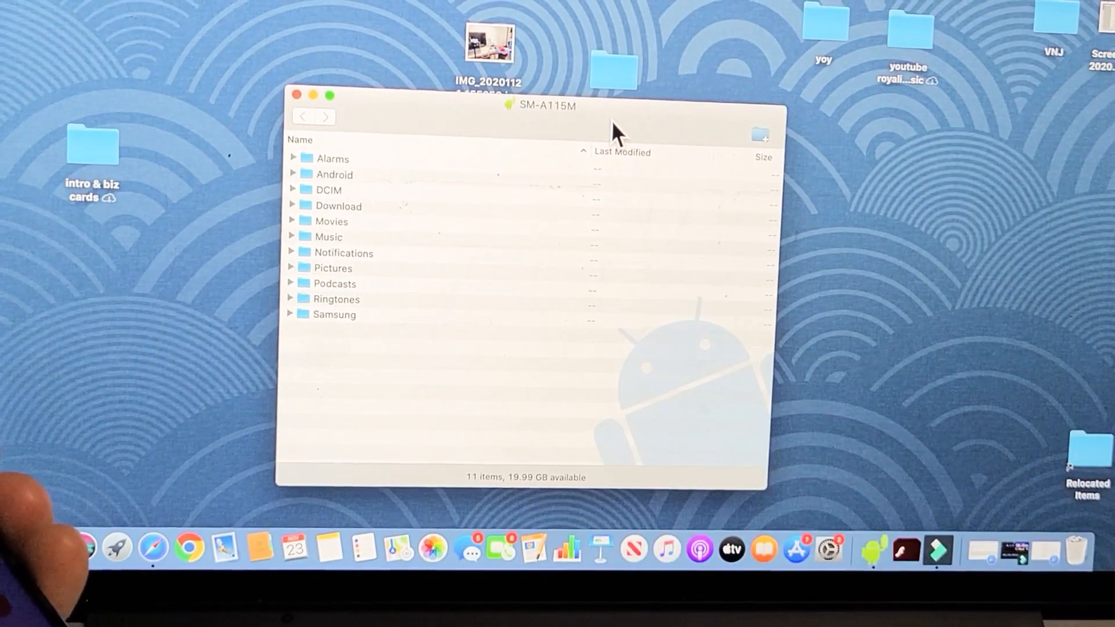
- Navigate into DCIM and then the Camera folder holding four JPG photos and one MP4 video
{"action": "left_click", "coordinate": [328, 191]}
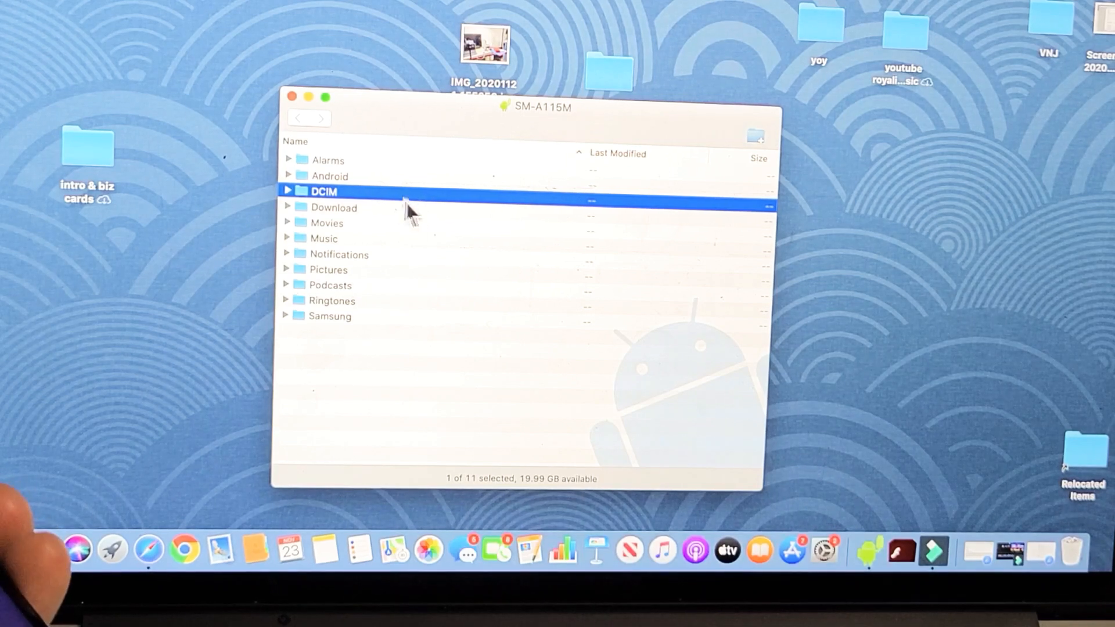
{"action": "double_click", "coordinate": [324, 191]}
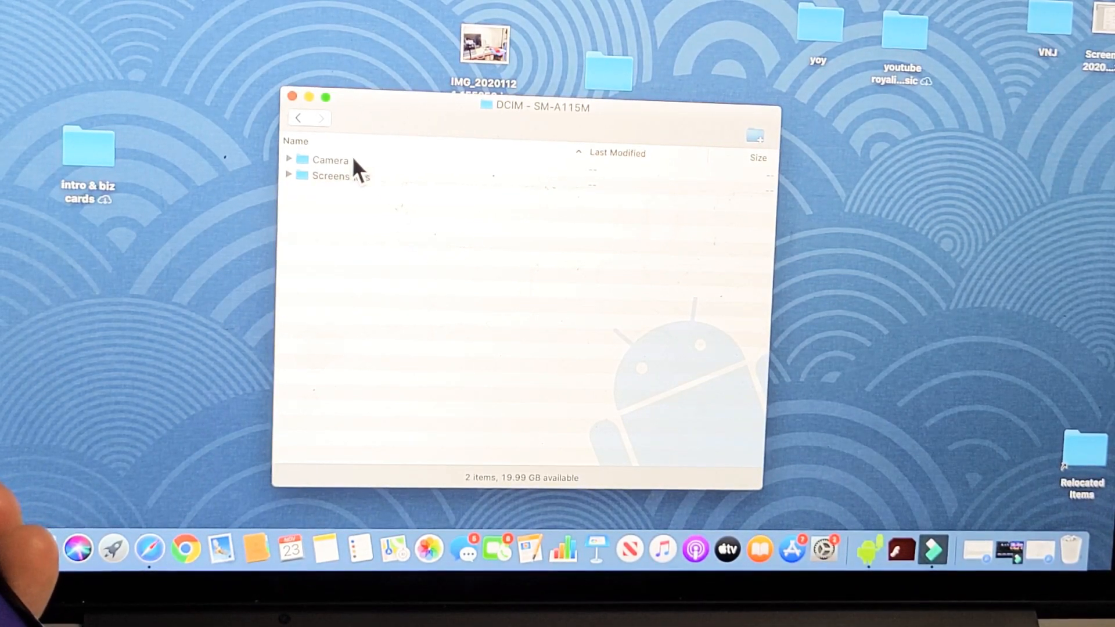
{"action": "left_click", "coordinate": [331, 160]}
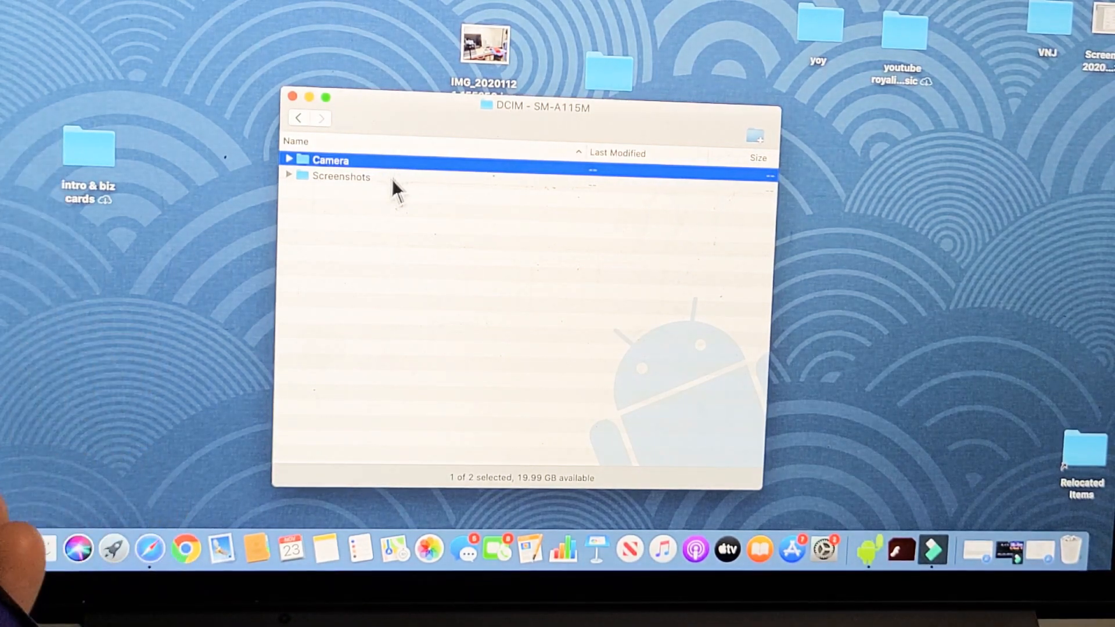
{"action": "left_click", "coordinate": [341, 177]}
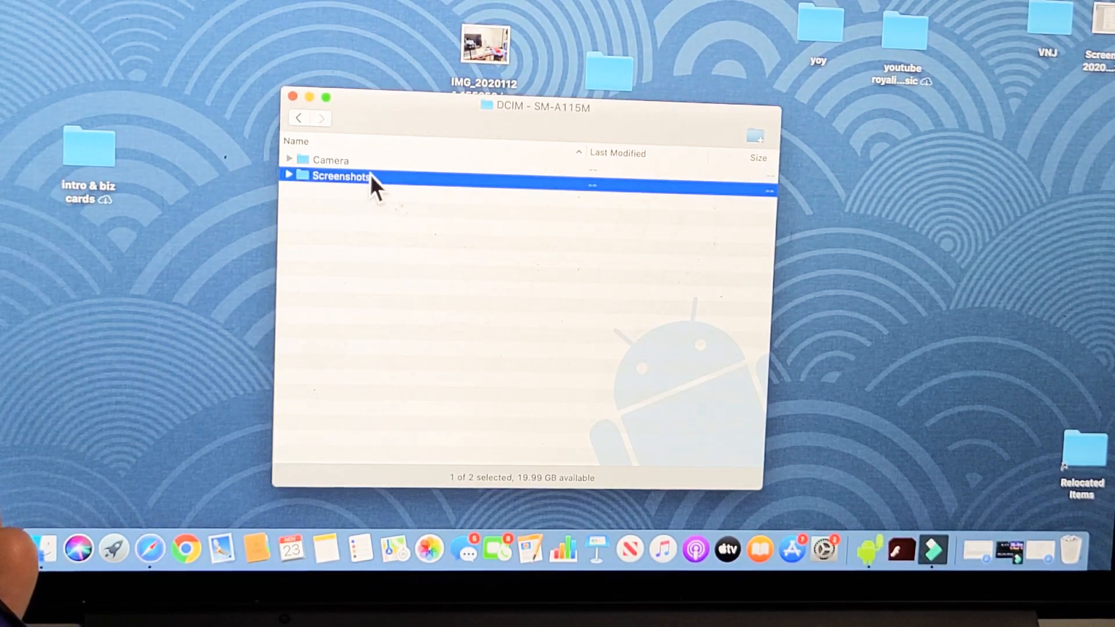
{"action": "mouse_move", "coordinate": [400, 216]}
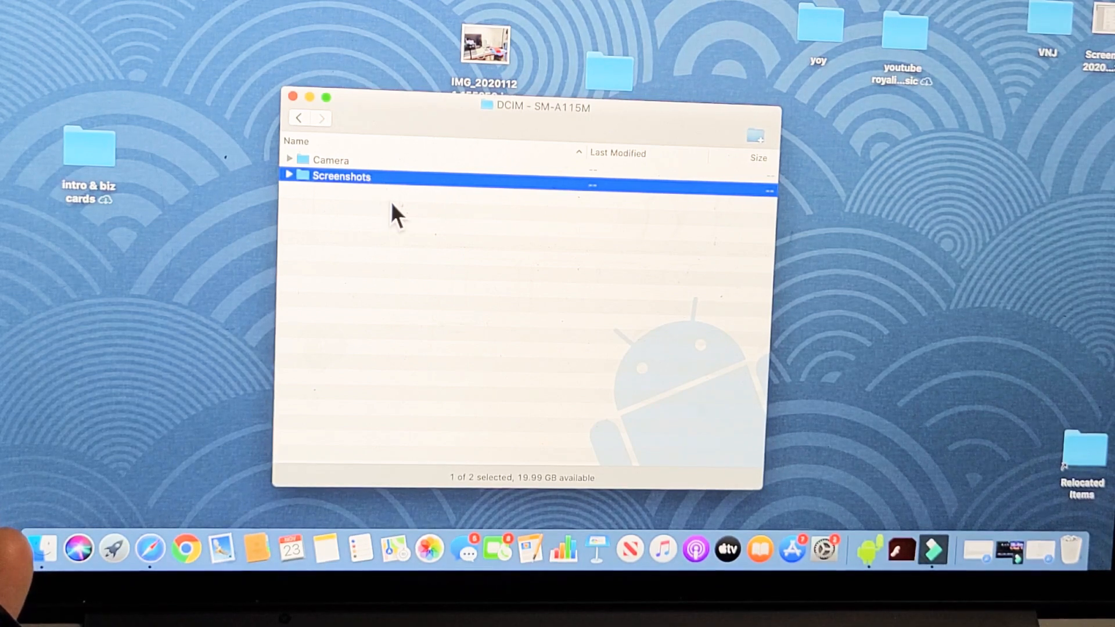
{"action": "left_click", "coordinate": [332, 160]}
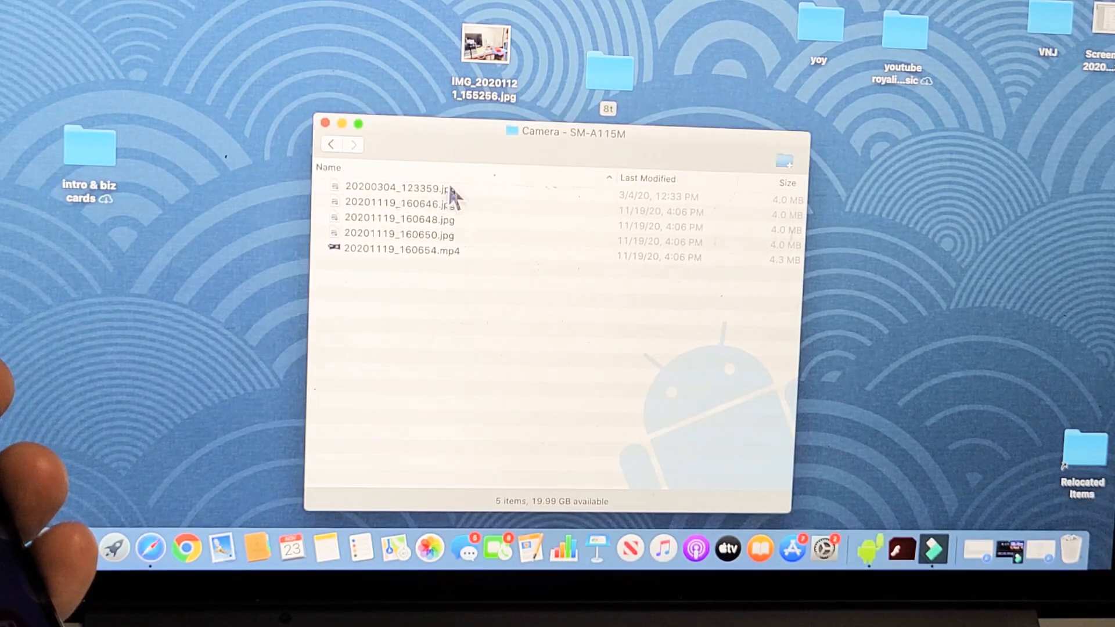
- Drag 20200304_123359.jpg from the Camera list onto the Mac desktop to copy it
{"action": "left_click", "coordinate": [395, 189]}
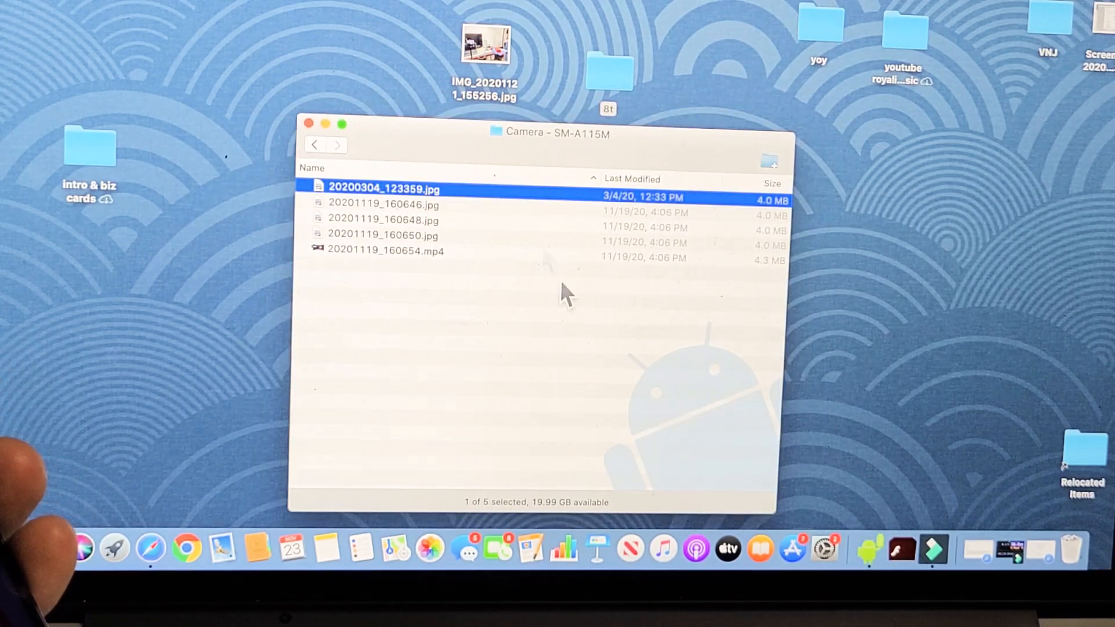
{"action": "mouse_move", "coordinate": [406, 194]}
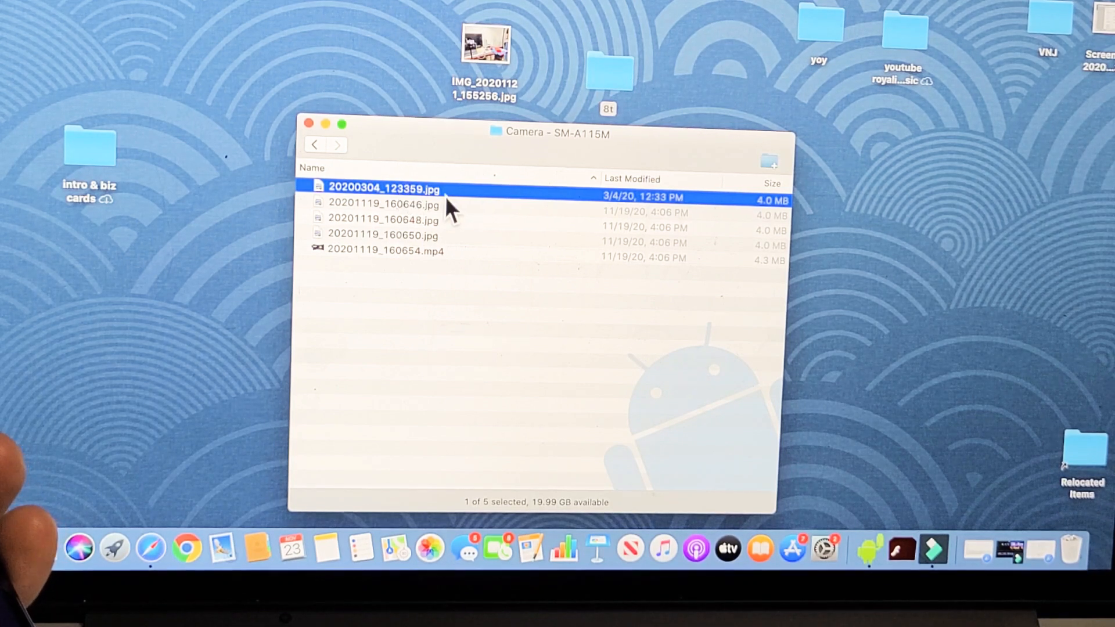
{"action": "left_click", "coordinate": [382, 251]}
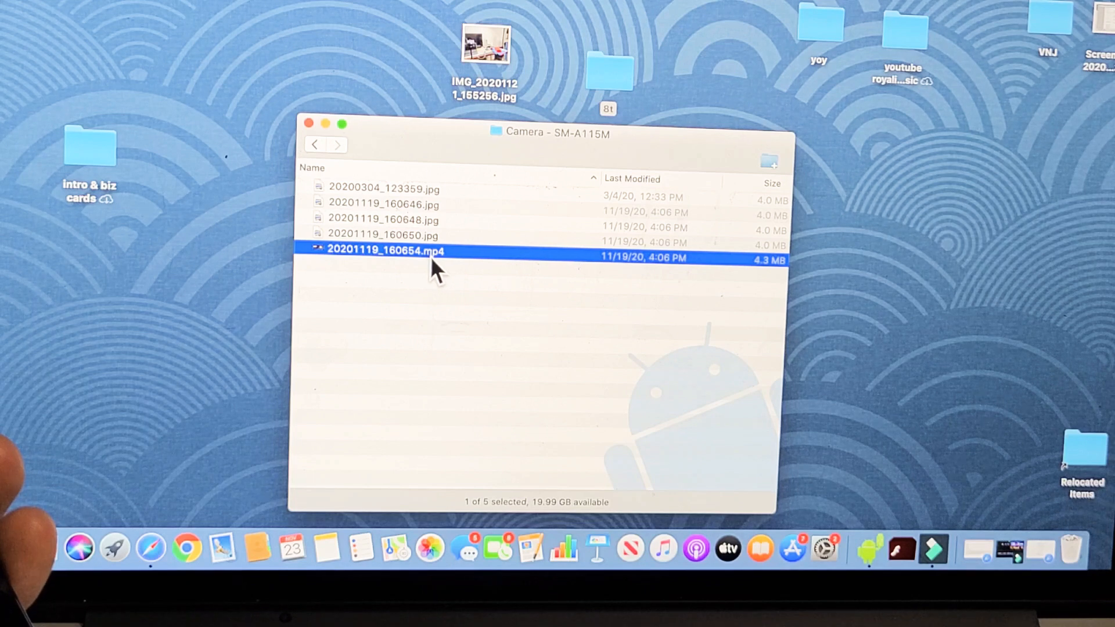
{"action": "left_click", "coordinate": [382, 189]}
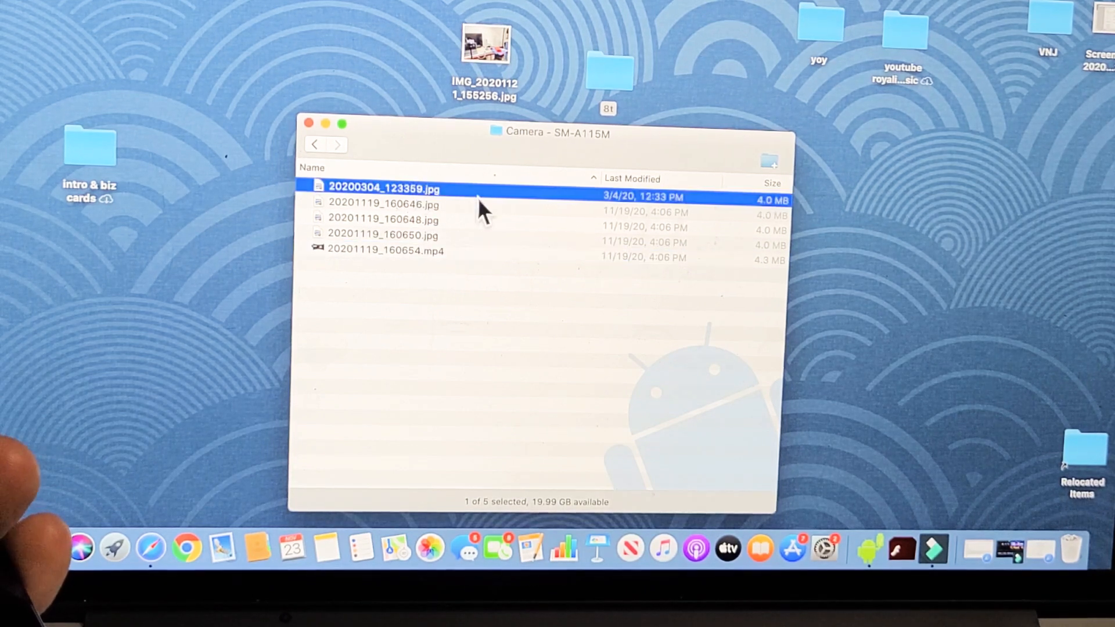
{"action": "mouse_move", "coordinate": [400, 196]}
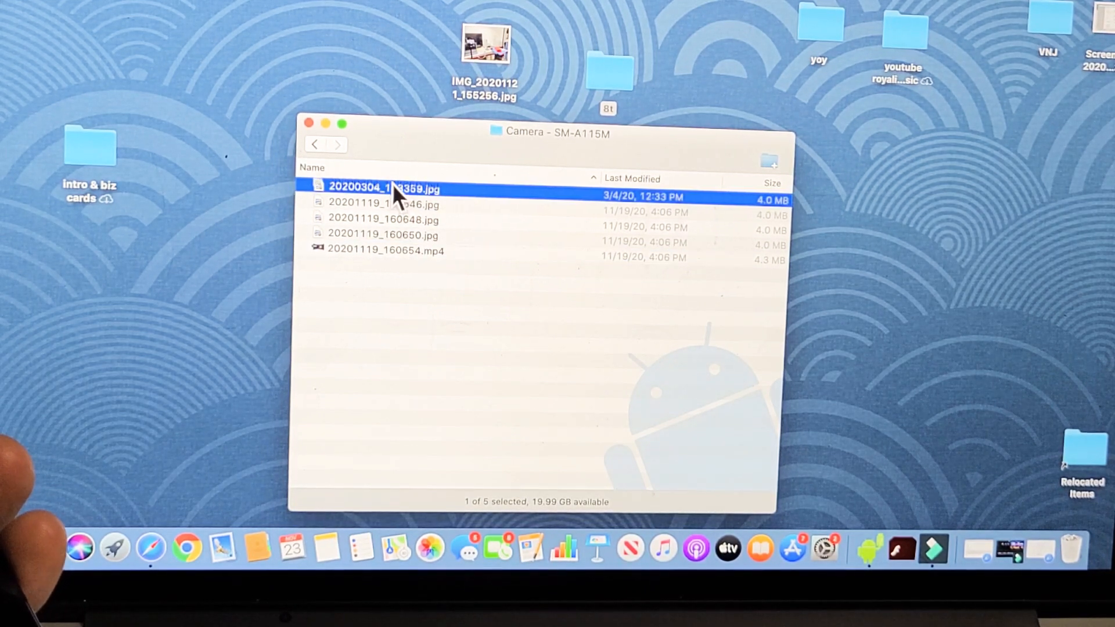
{"action": "left_click_drag", "start_coordinate": [383, 187], "coordinate": [384, 67]}
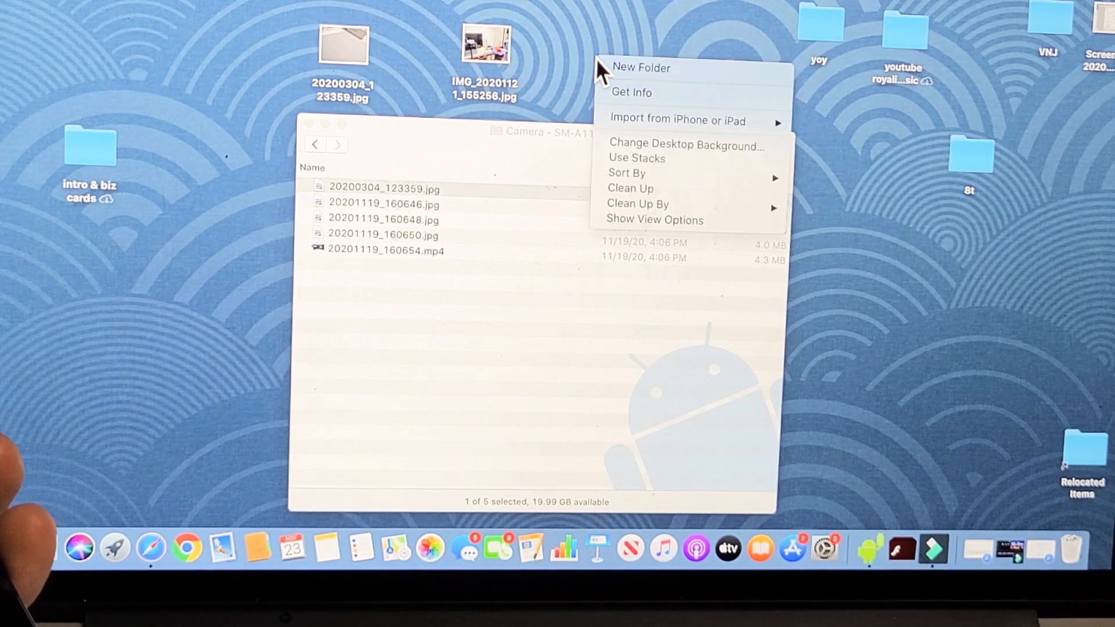
- Create a new desktop folder and name it a11
{"action": "left_click", "coordinate": [643, 67]}
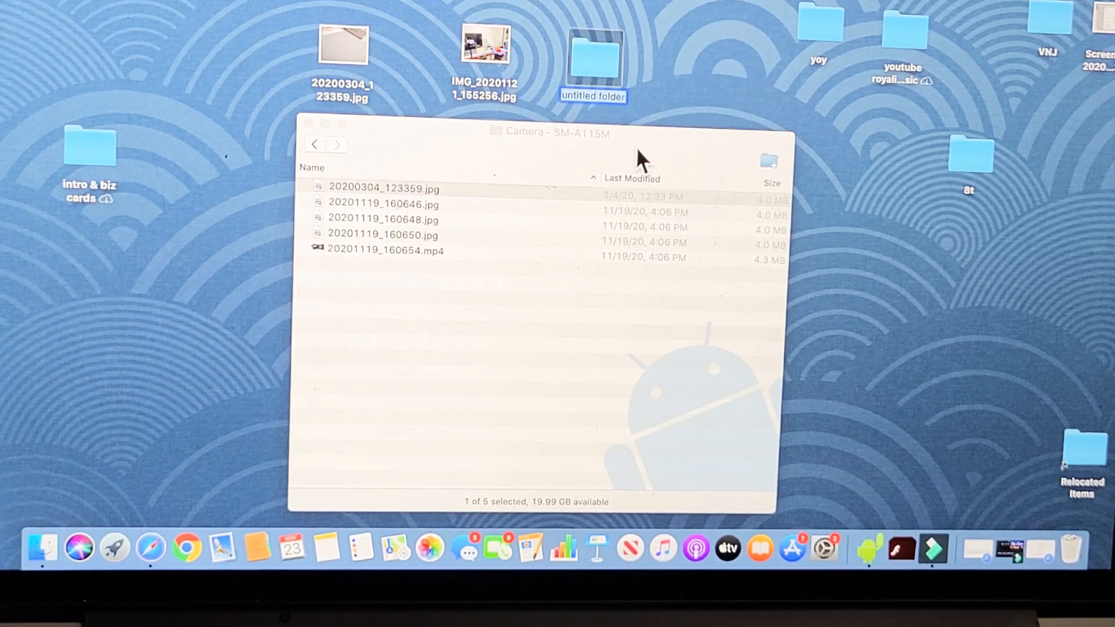
{"action": "type", "text": "a11"}
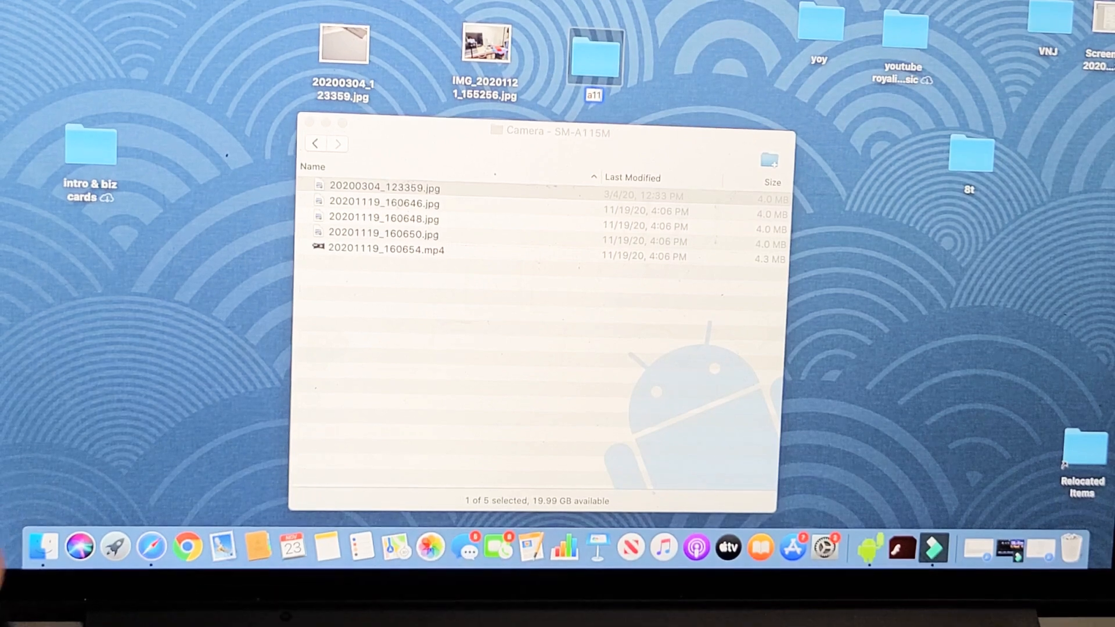
{"action": "left_click", "coordinate": [384, 188]}
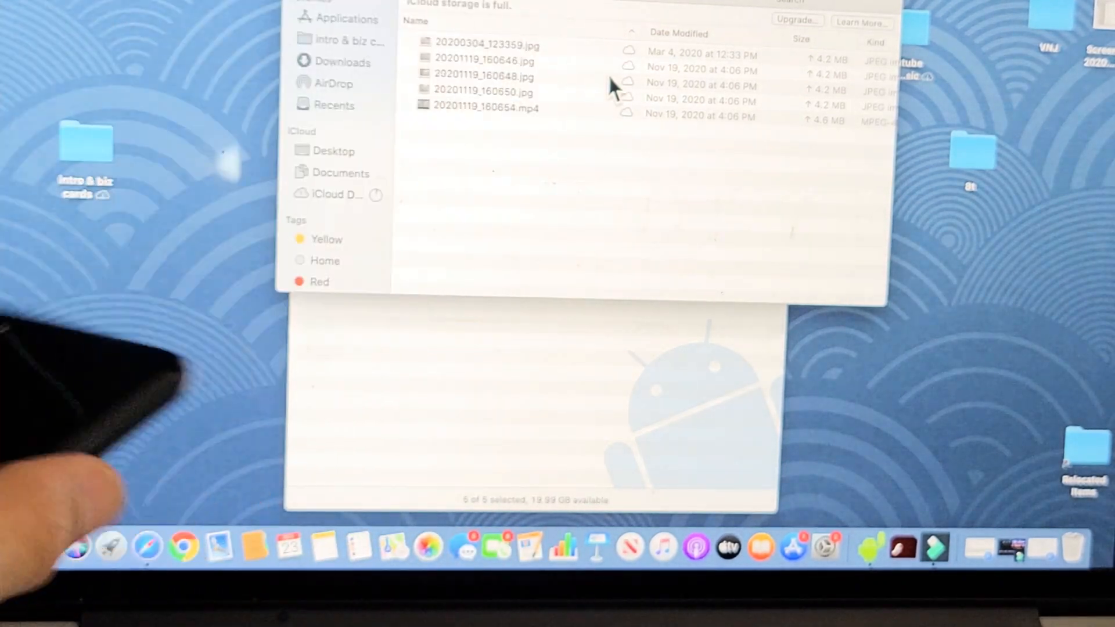
{"action": "left_click", "coordinate": [483, 61]}
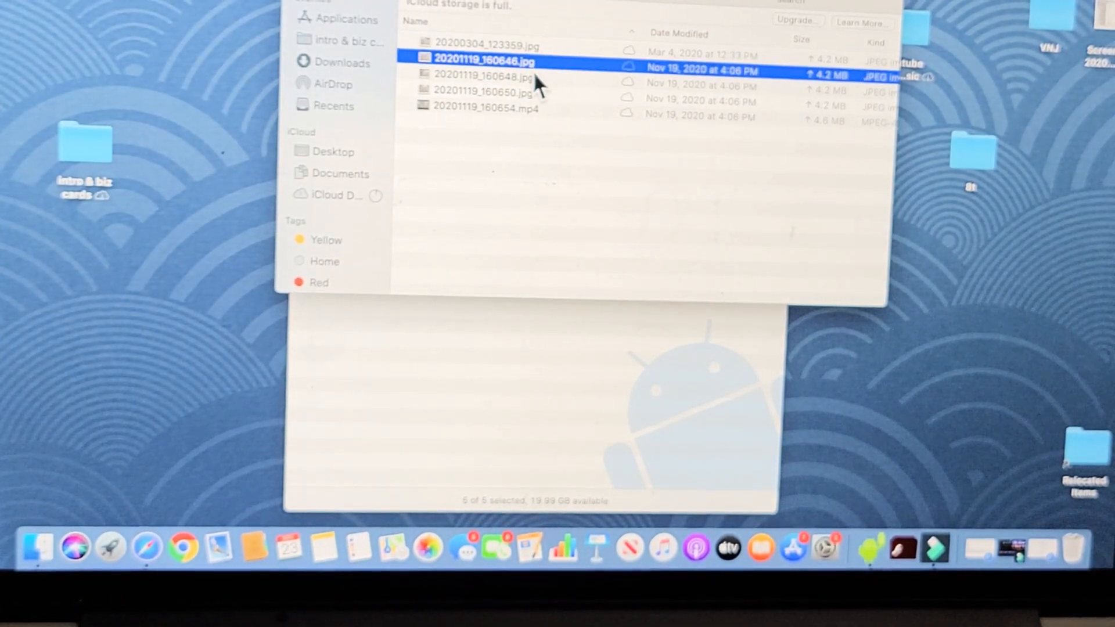
{"action": "left_click", "coordinate": [485, 108]}
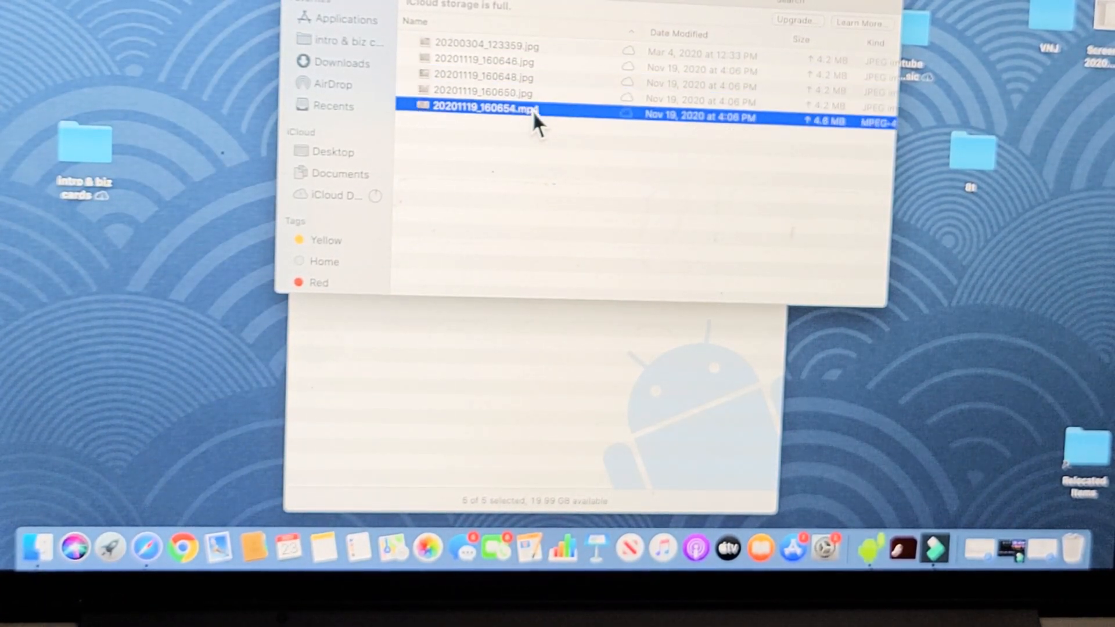
{"action": "left_click", "coordinate": [481, 93]}
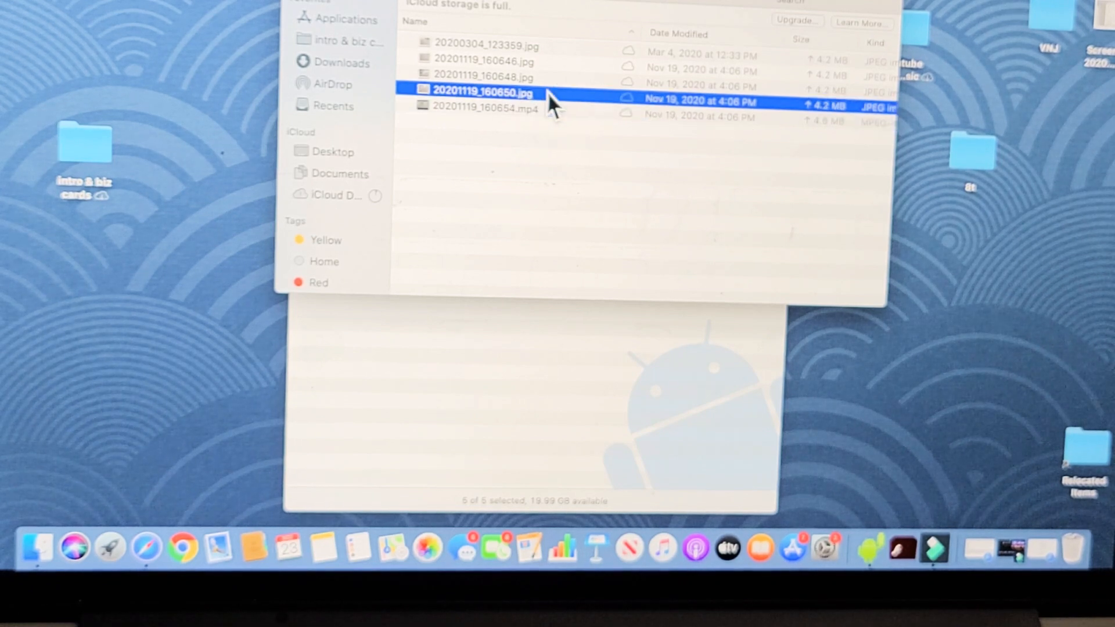